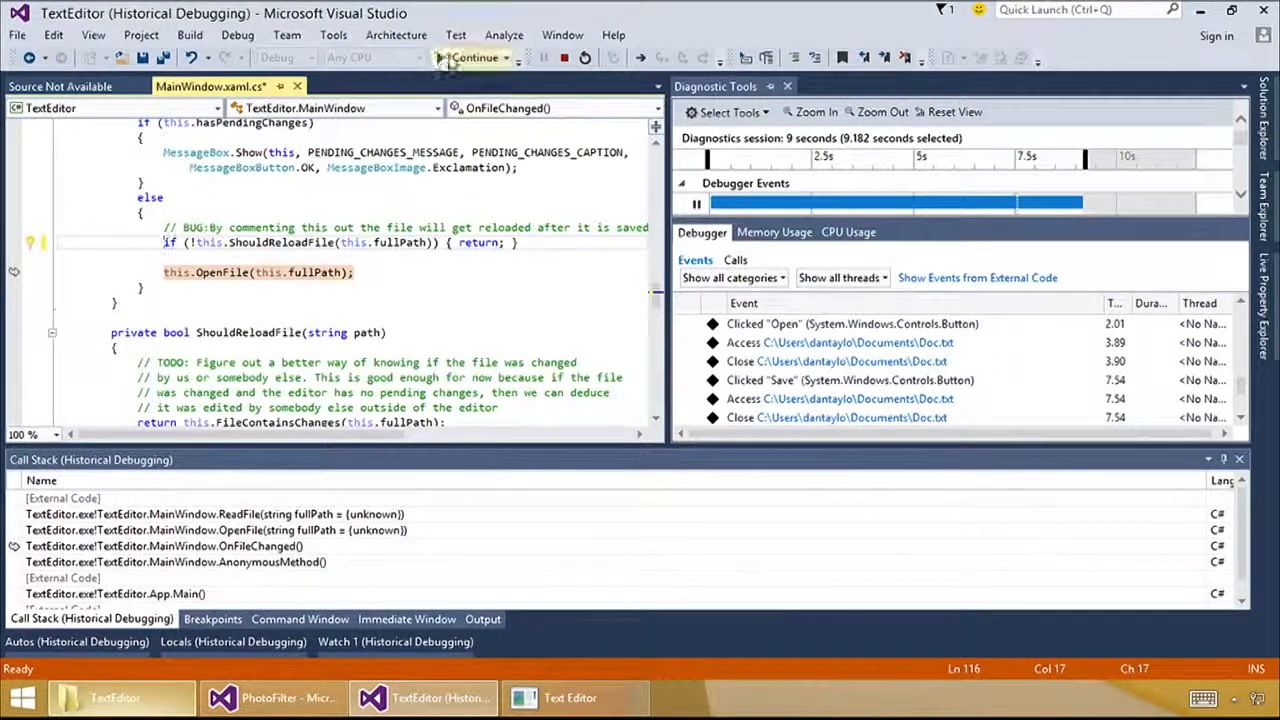
- Apply the code fix, resume live debugging, and type test text into TextEditor
click(475, 57)
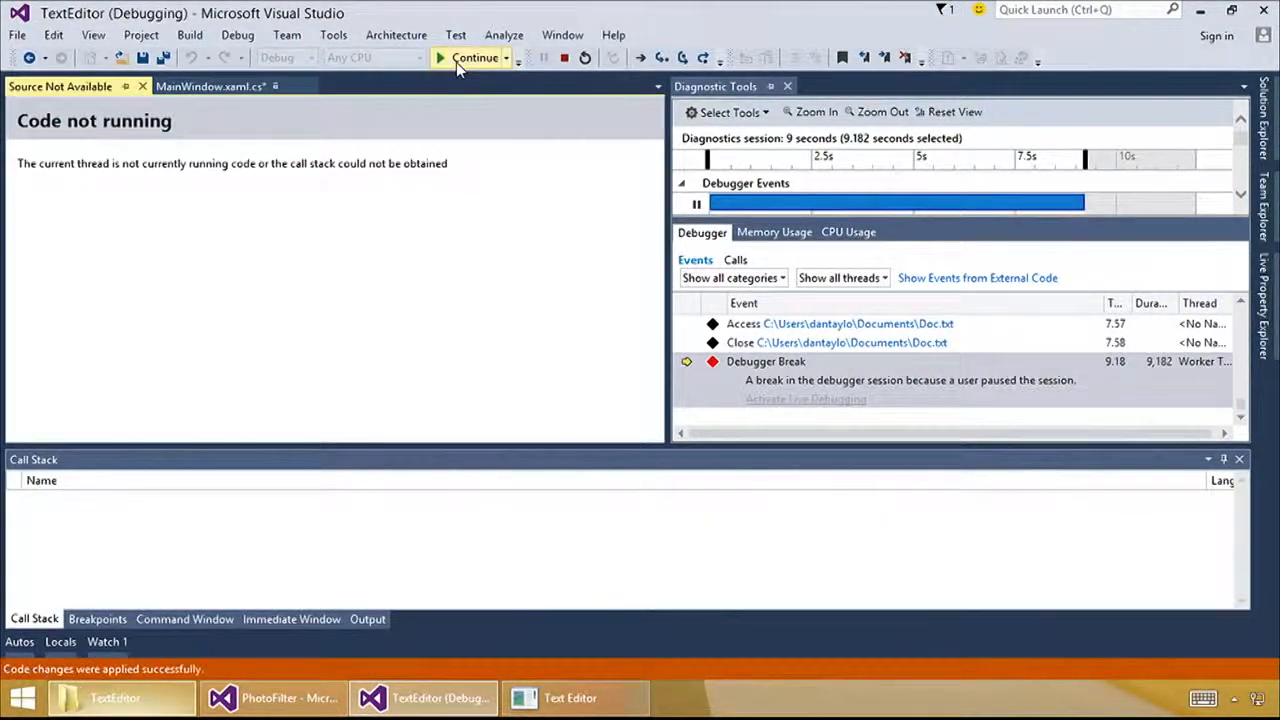
click(475, 57)
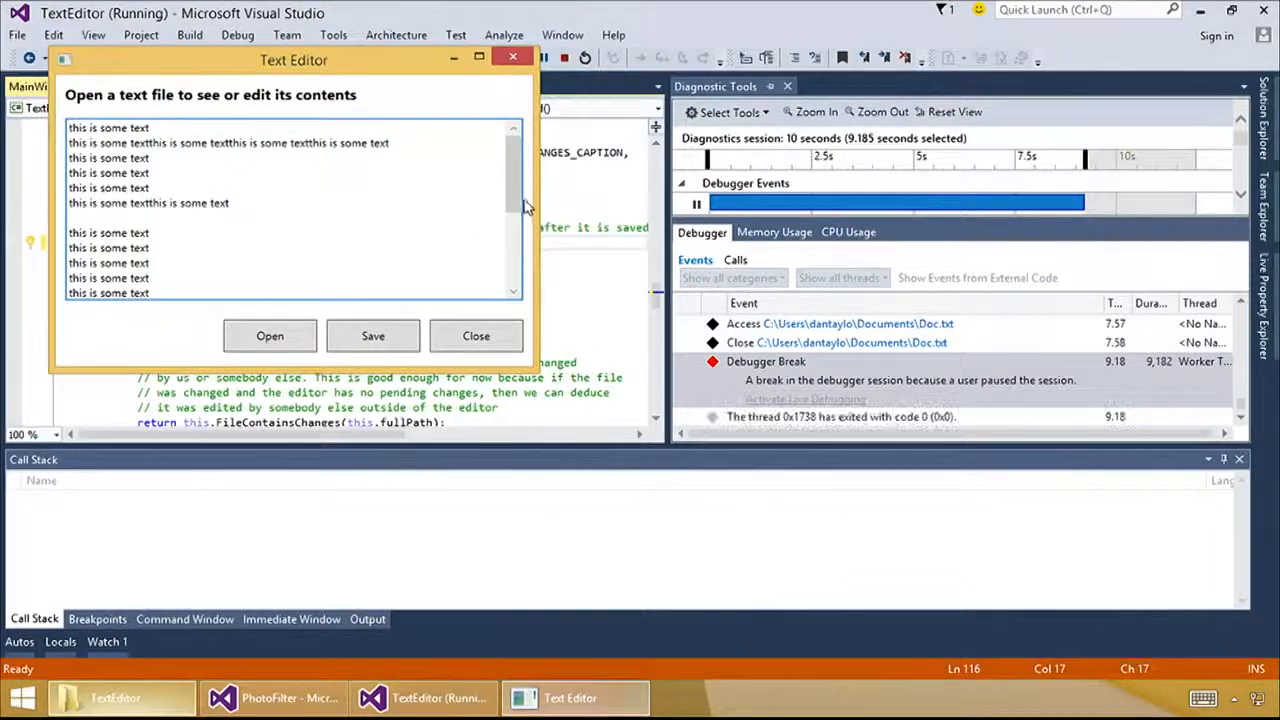
text(jsdhsjdhskdhsksdsasa)
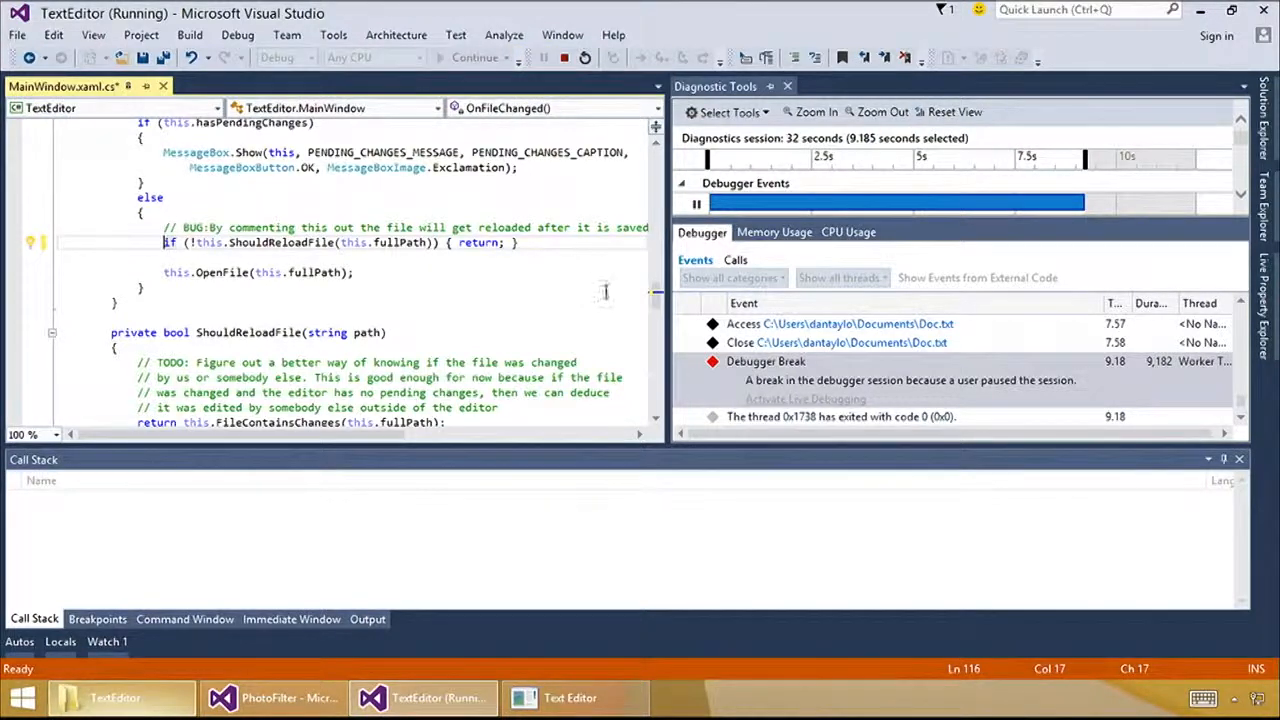
click(475, 57)
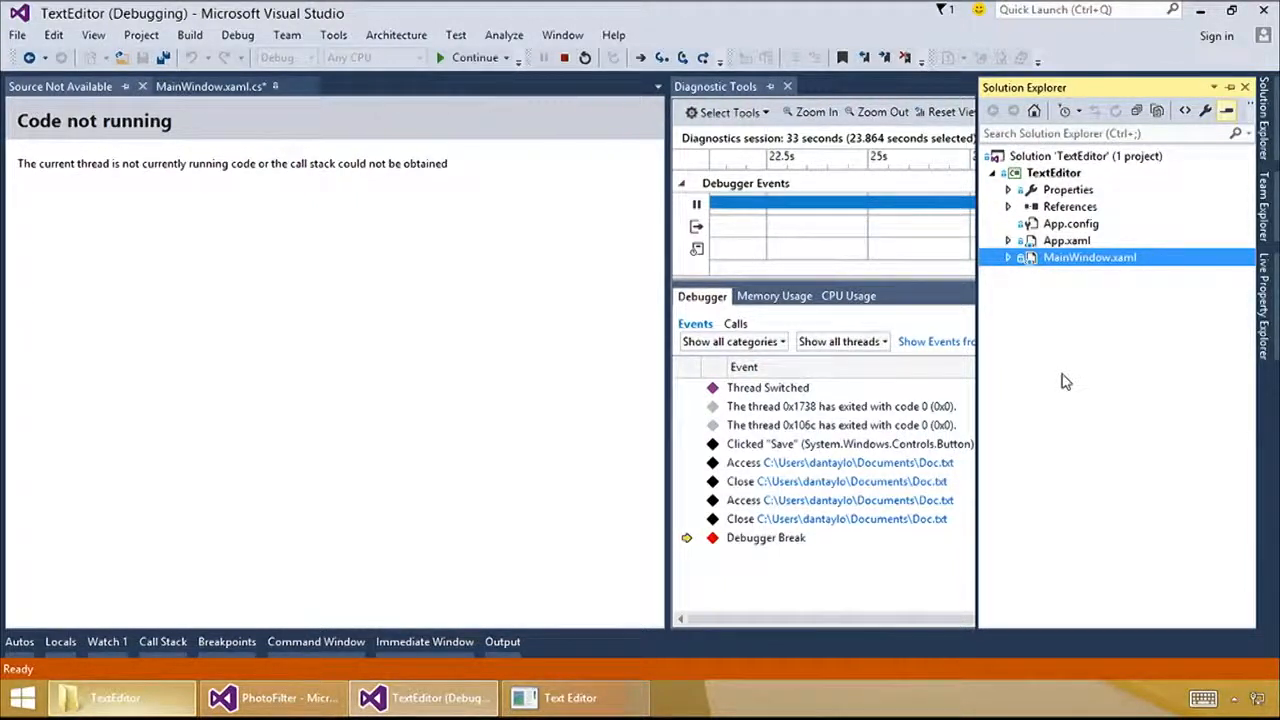
mouse_move(778, 537)
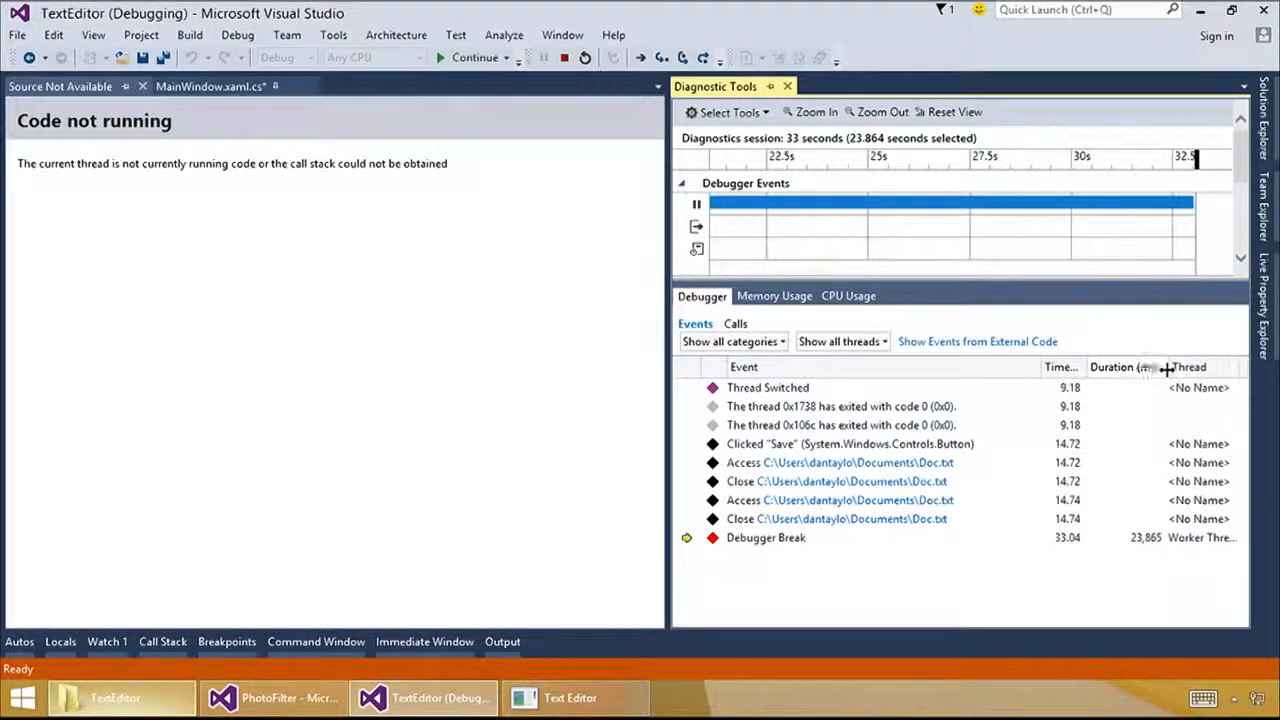
mouse_move(870, 525)
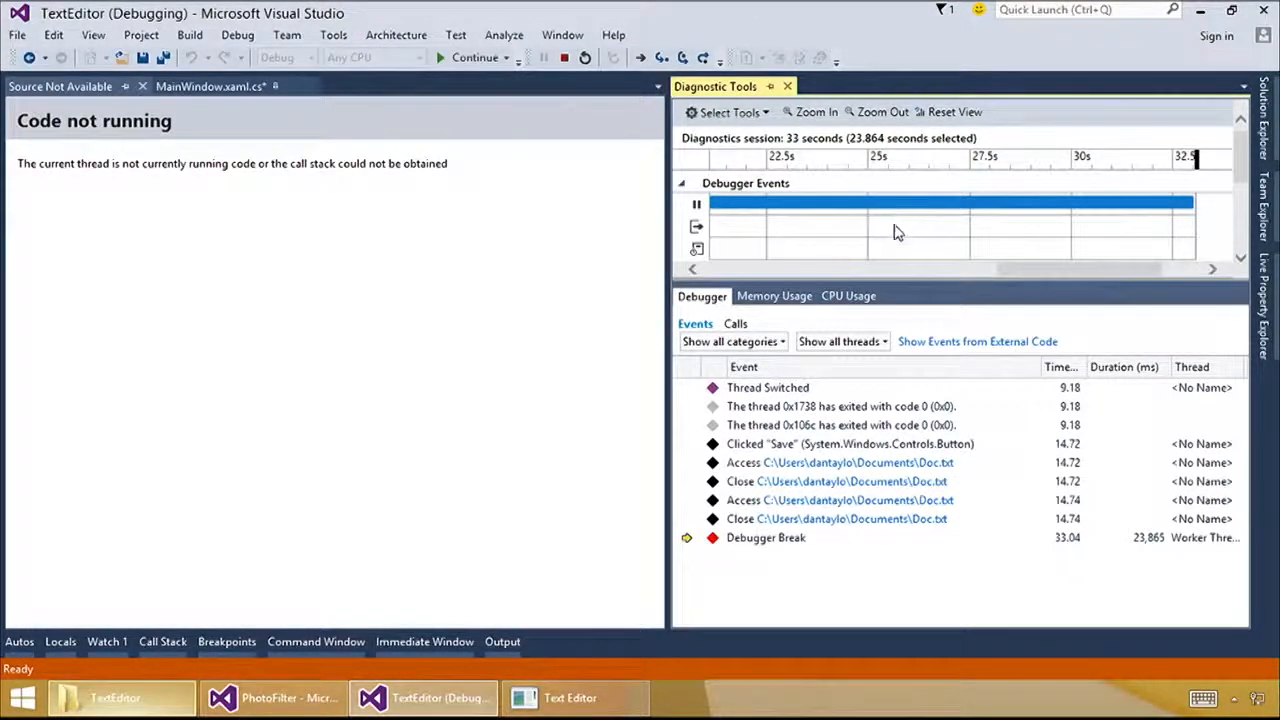
mouse_move(895, 230)
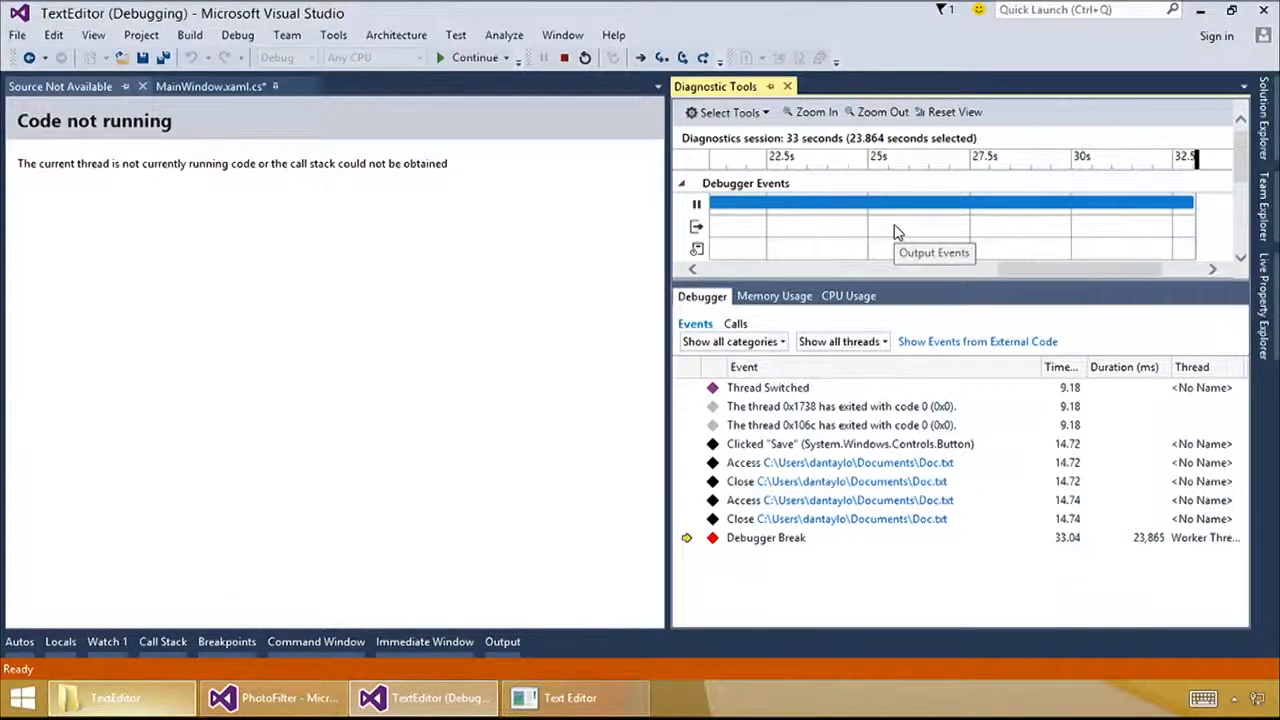
mouse_move(897, 232)
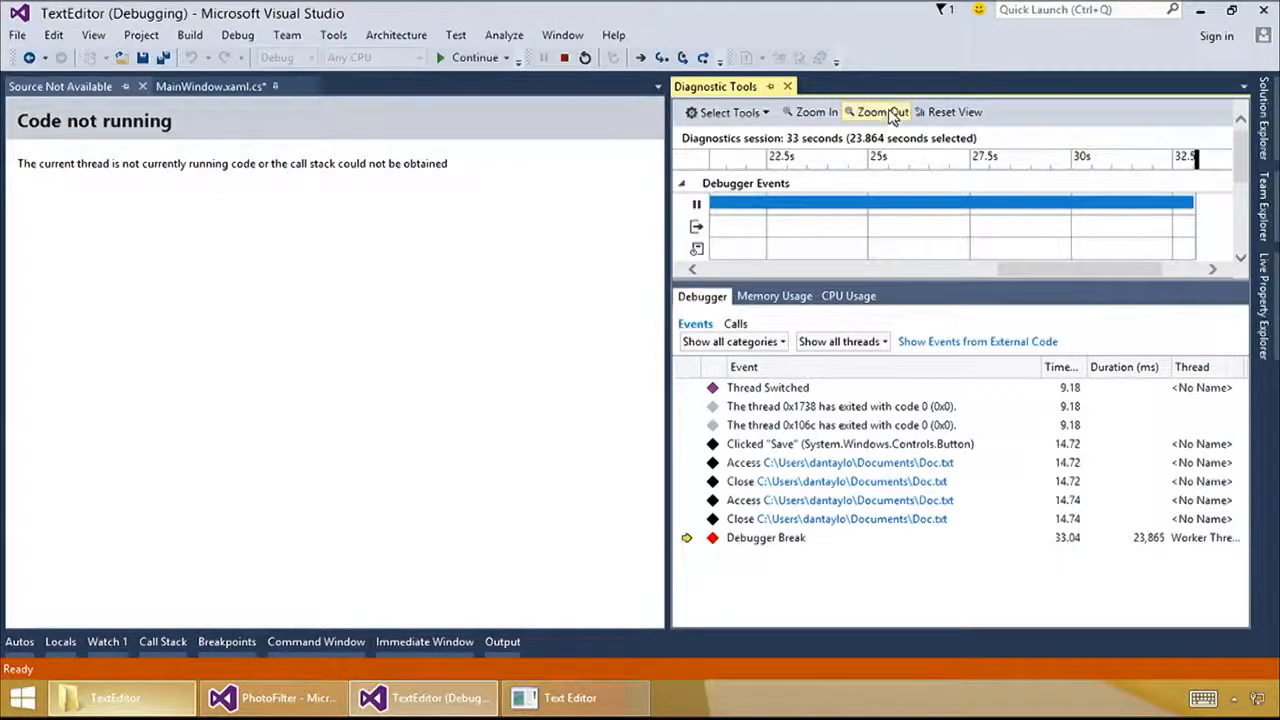
- Zoom out the Diagnostic Tools timeline to show the full 33-second session
click(881, 111)
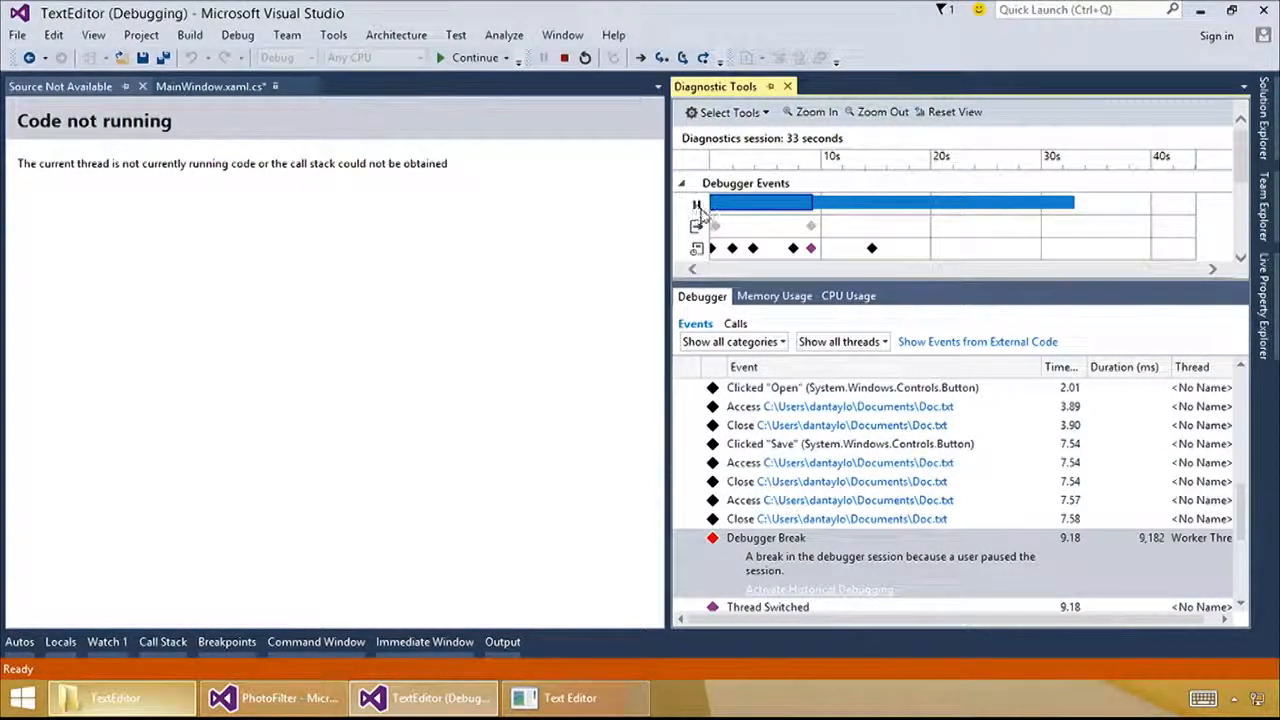
mouse_move(697, 225)
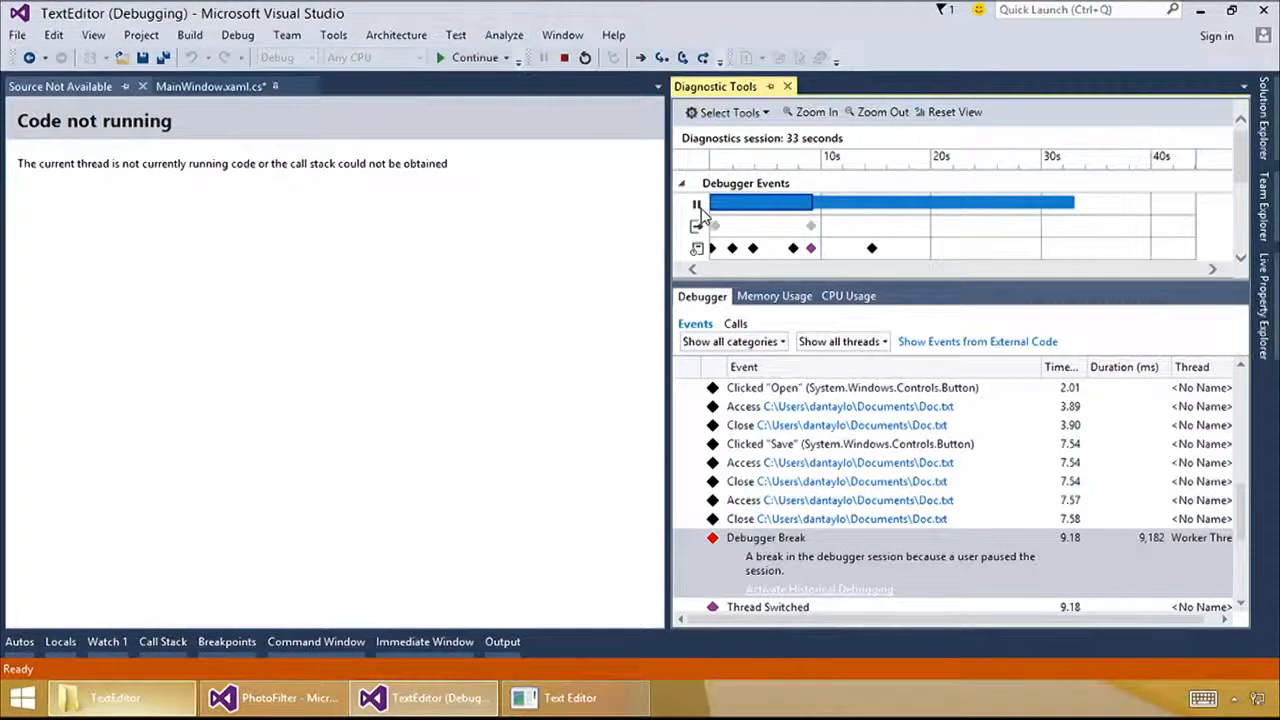
mouse_move(697, 227)
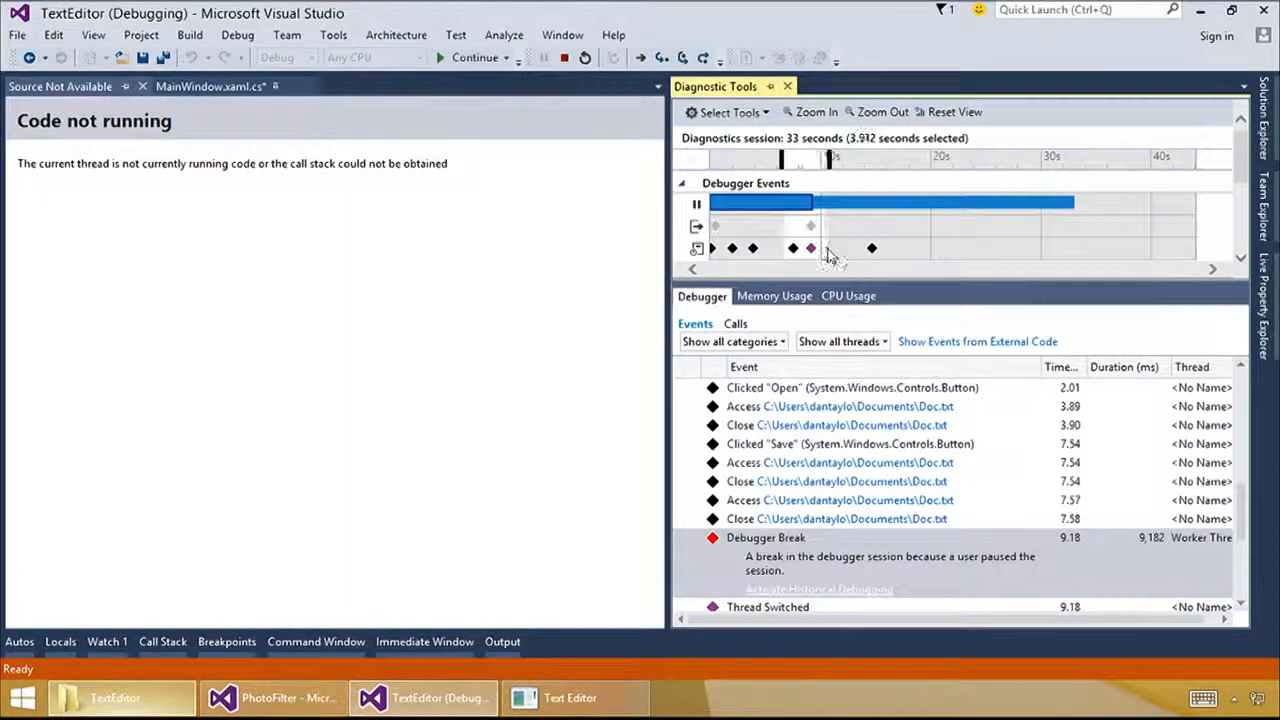
- Zoom the timeline into the selected 3.9-second range around 7–10 seconds
scroll(down, 3)
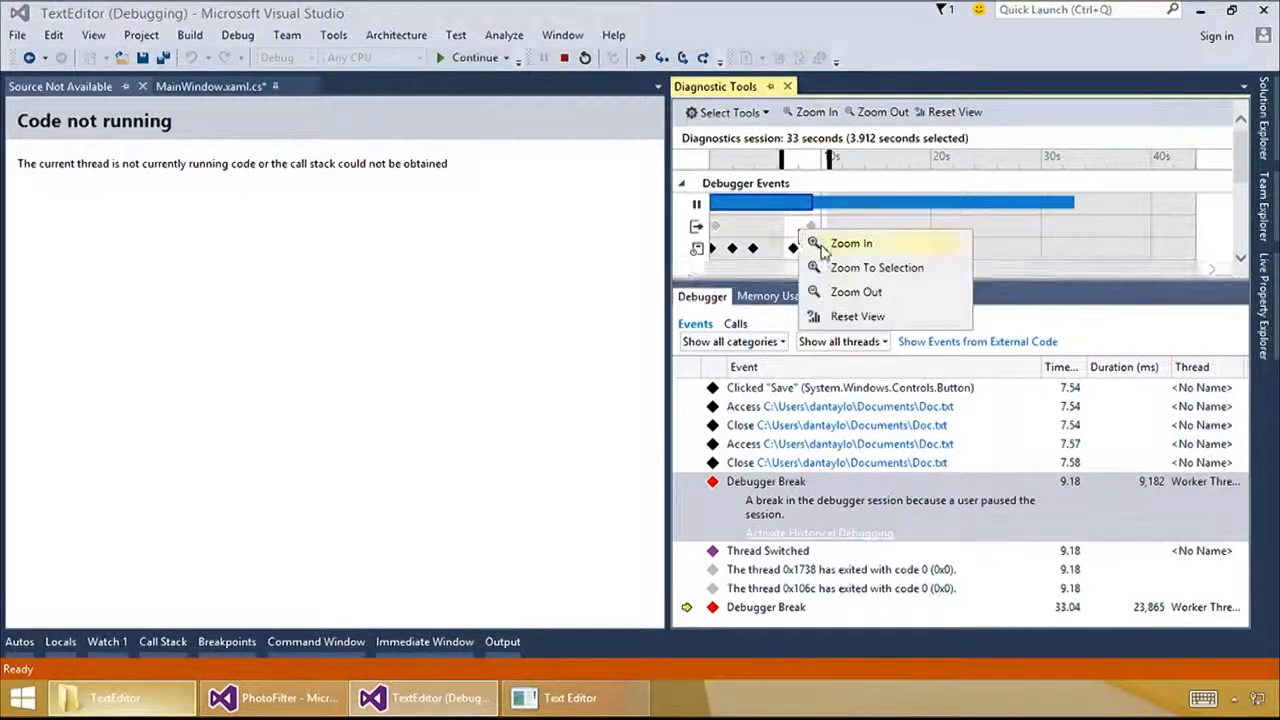
click(851, 243)
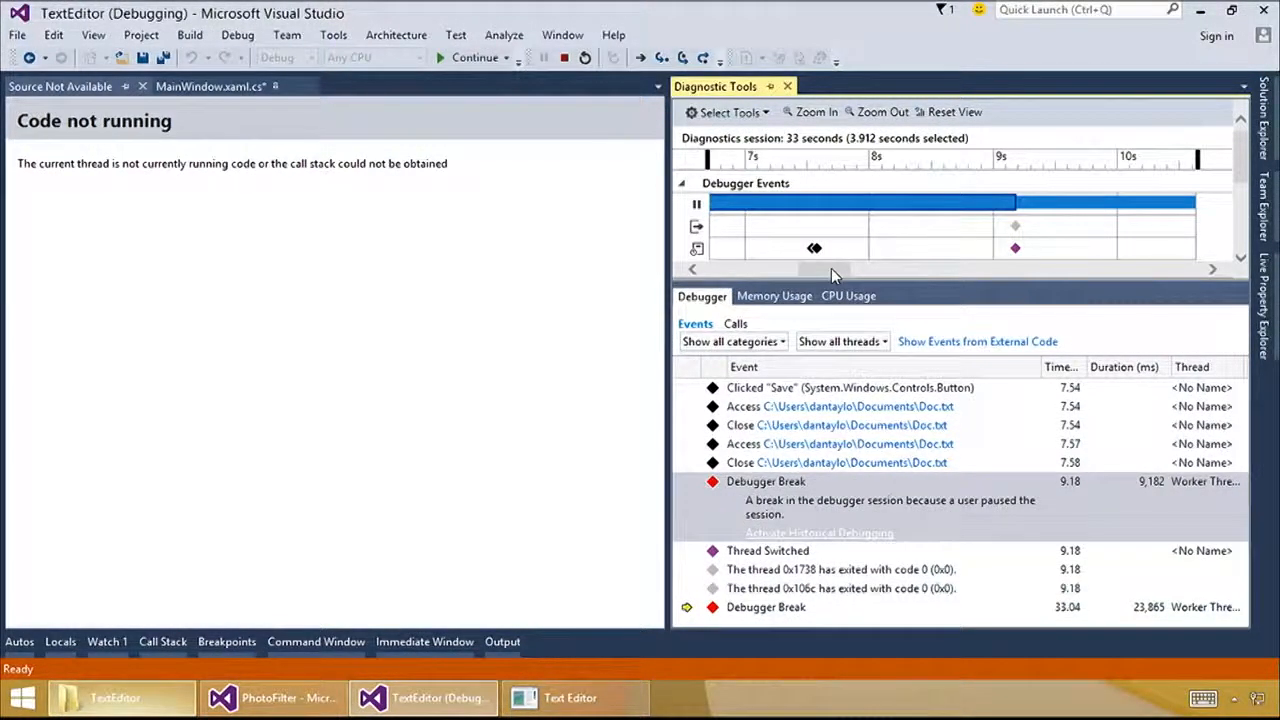